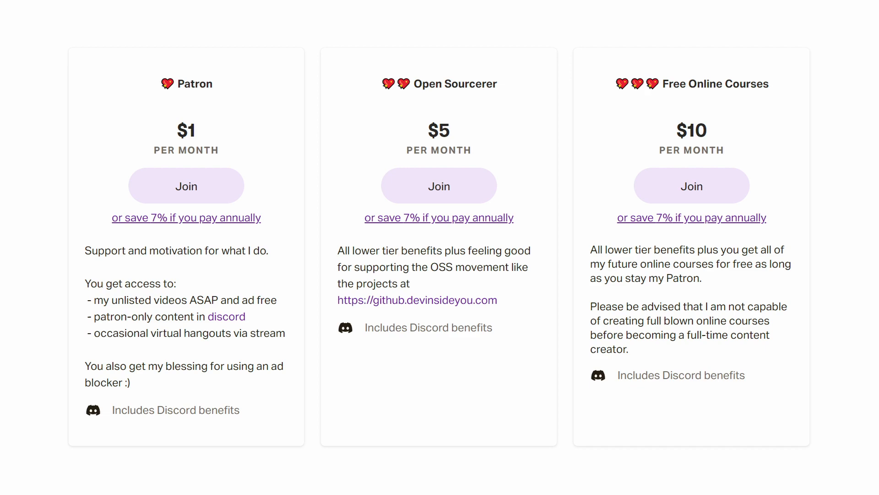
Step: Switch from the Patreon tiers page to the Windows Settings Power page
key("alt+tab")
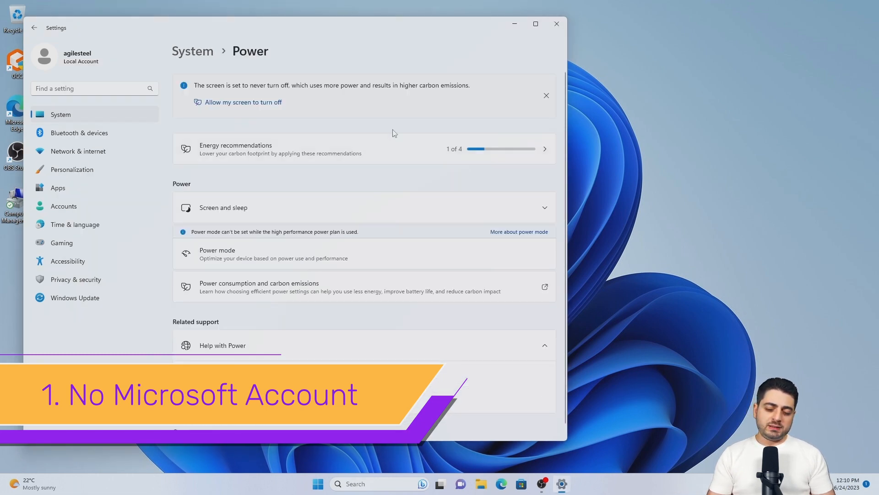
Step: Browse the Installed apps list down to Maps to uninstall it
left_click(58, 187)
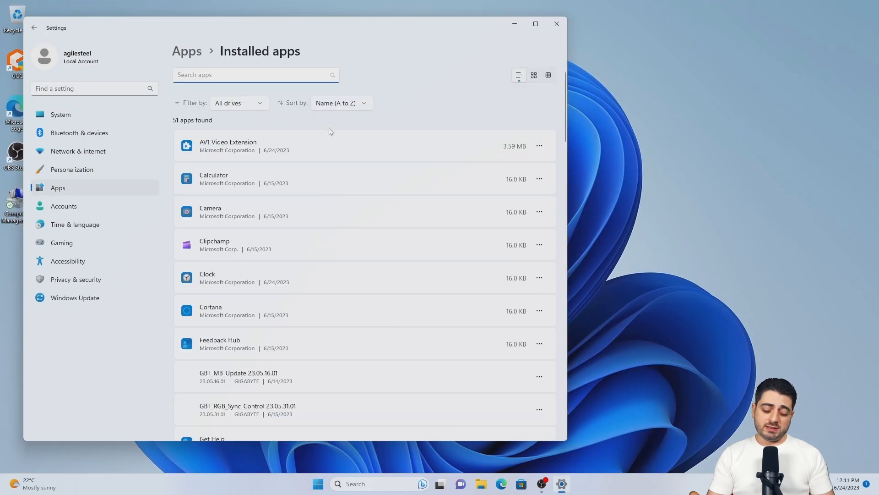
scroll("down", 3)
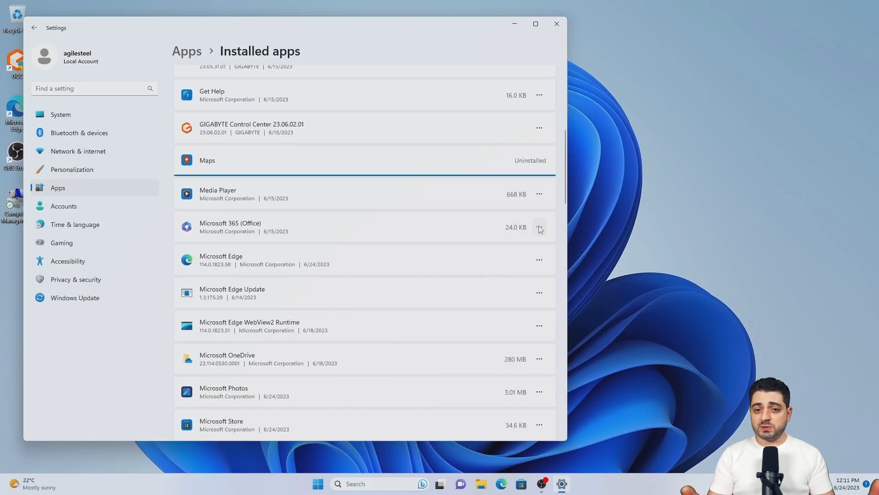
scroll("down", 3)
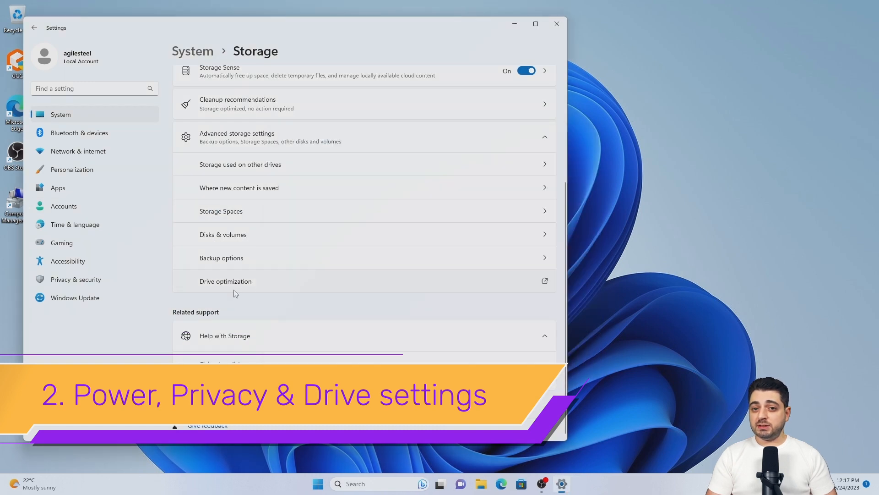
Step: Review optional features, device specifications and cameras, then choose the Desert contrast theme
left_click(34, 28)
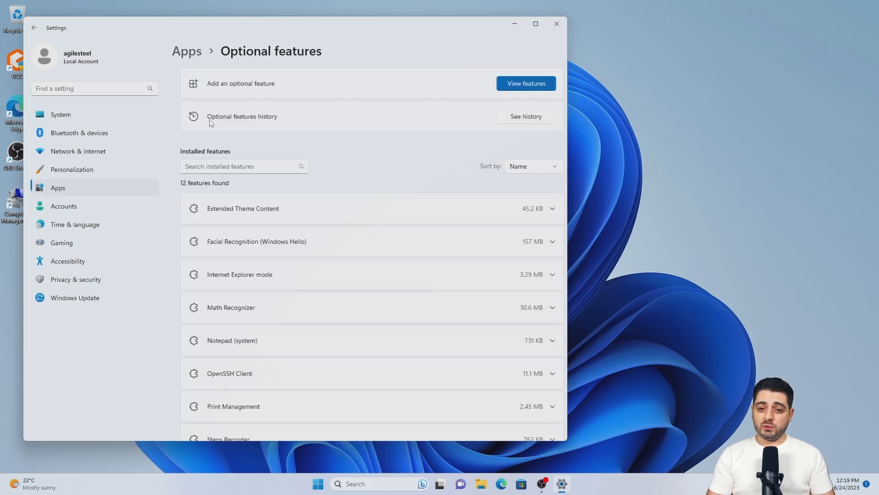
left_click(61, 115)
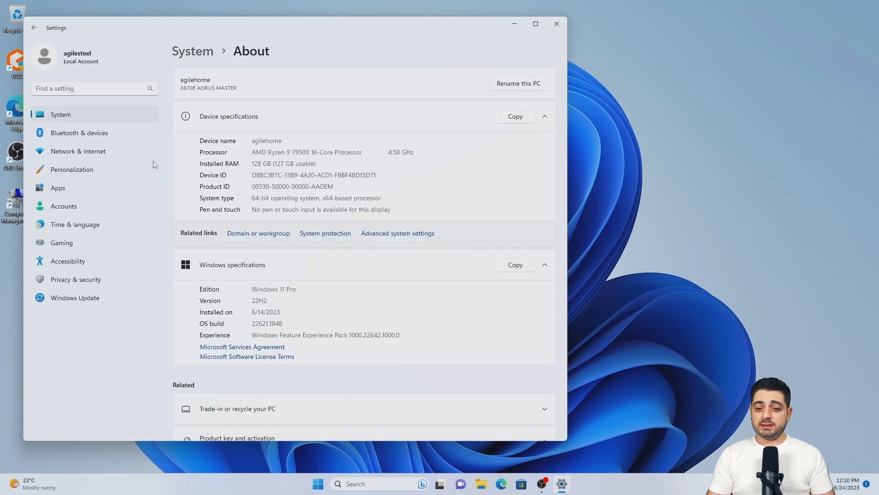
left_click(570, 484)
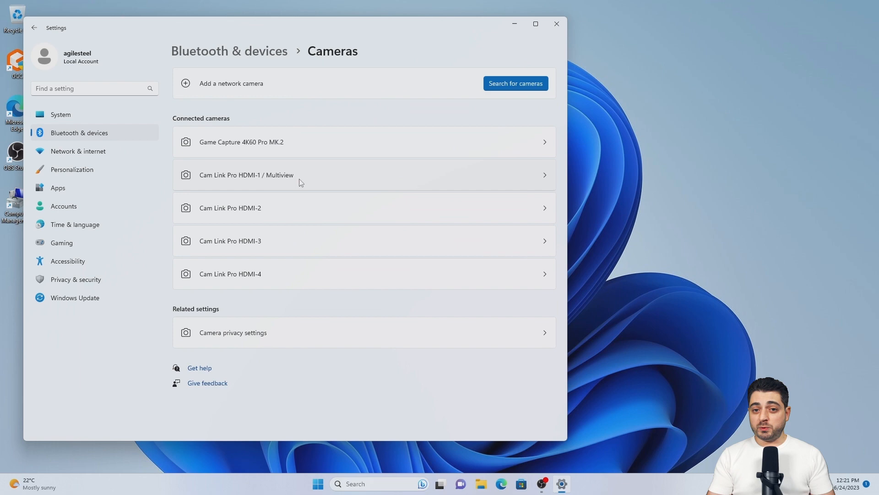
left_click(78, 151)
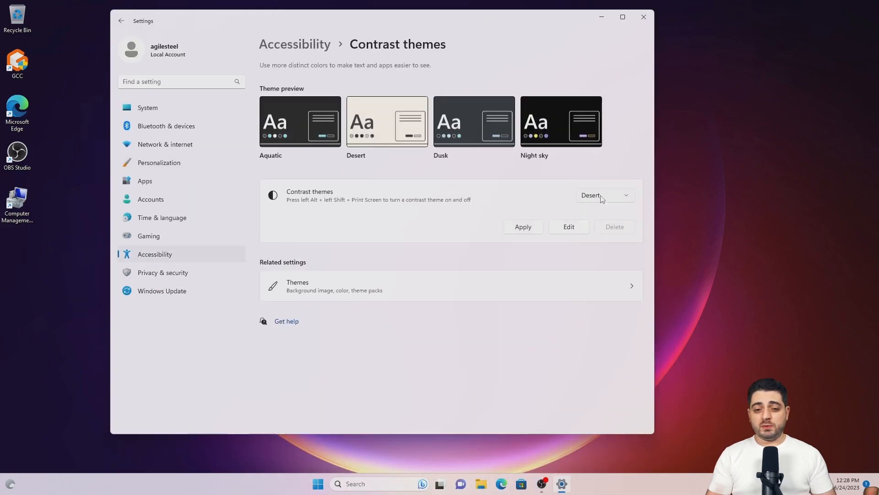
Step: Choose a custom purple accent colour, adjust the Start layout, then head to the Bitwarden vault
left_click(159, 162)
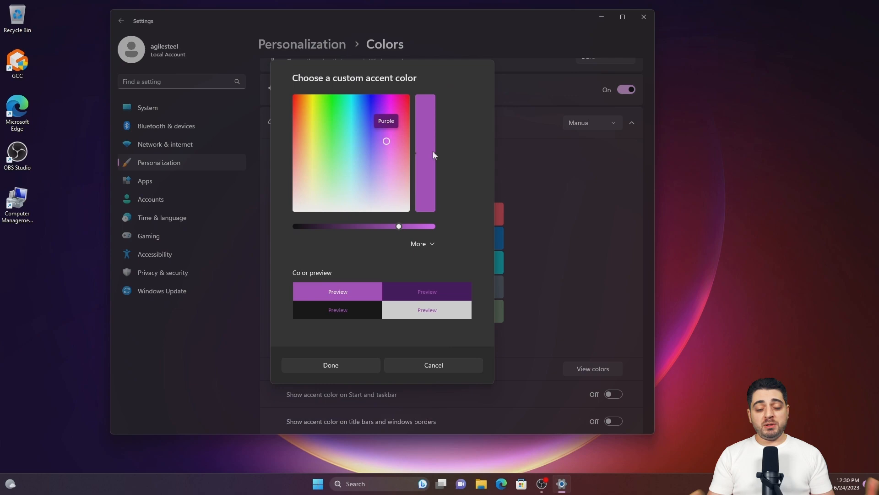
left_click(331, 364)
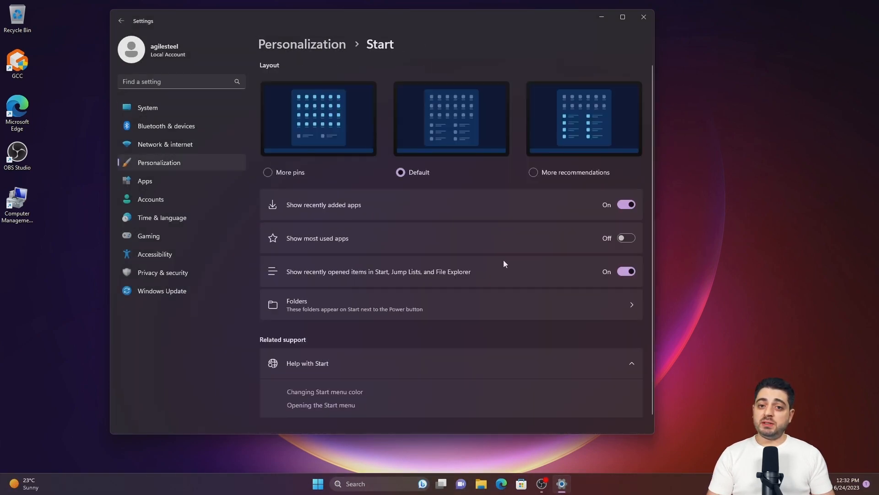
left_click(121, 21)
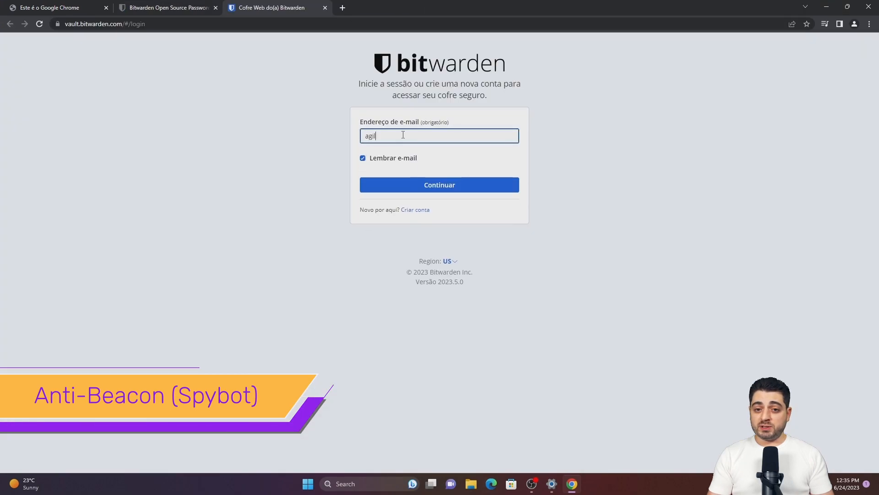
Step: Return to the Date & time settings and expand the time zone list
left_click(386, 8)
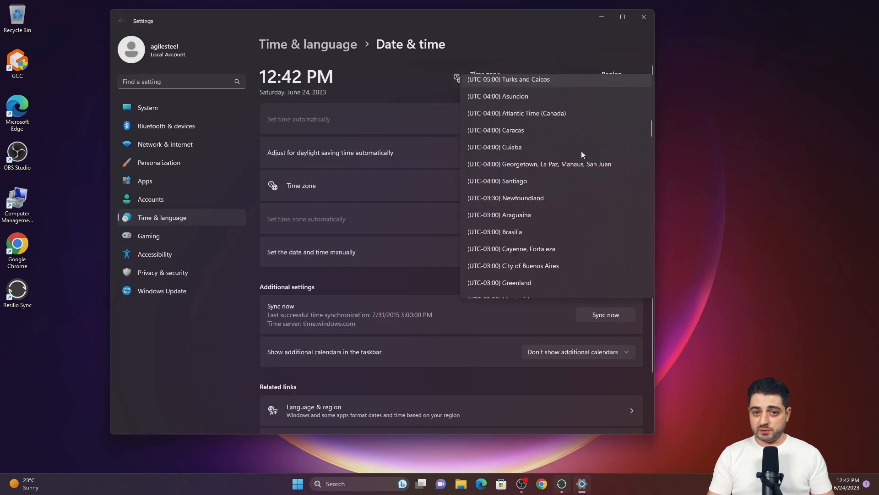
Step: Select the time zone and toggle Resilio Sync's automatic update checking
left_click(495, 232)
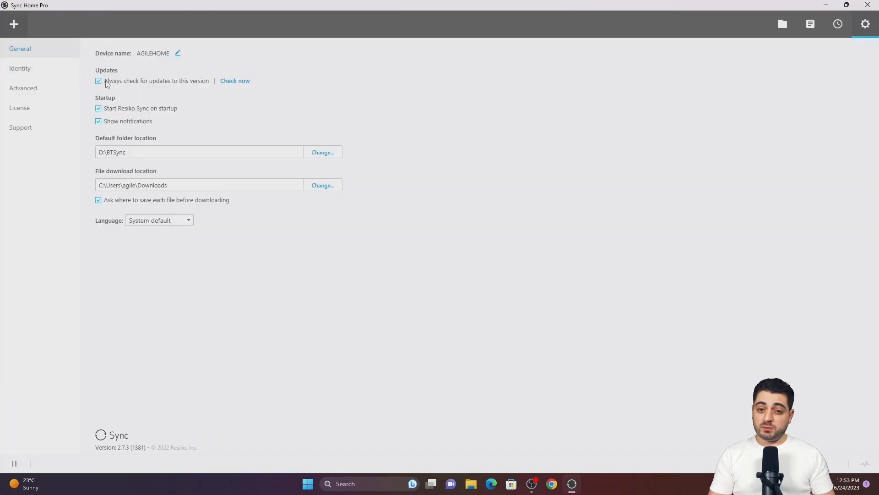
left_click(783, 24)
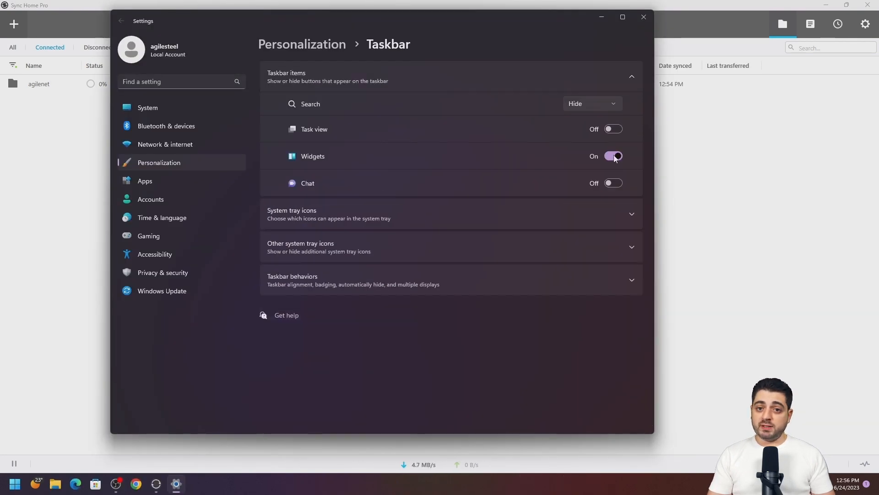
Step: Look up a netspeed monitor result, then bring up TrafficMonitor's Options from its widget
scroll("down", 3)
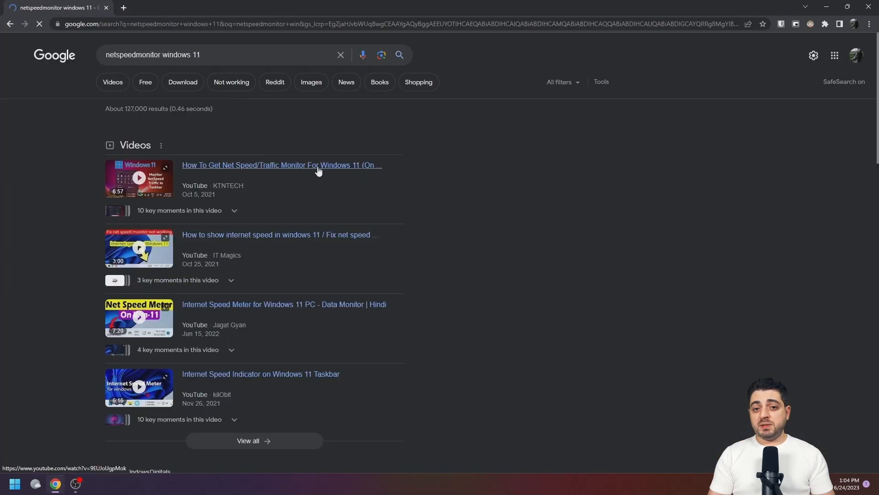
left_click(283, 165)
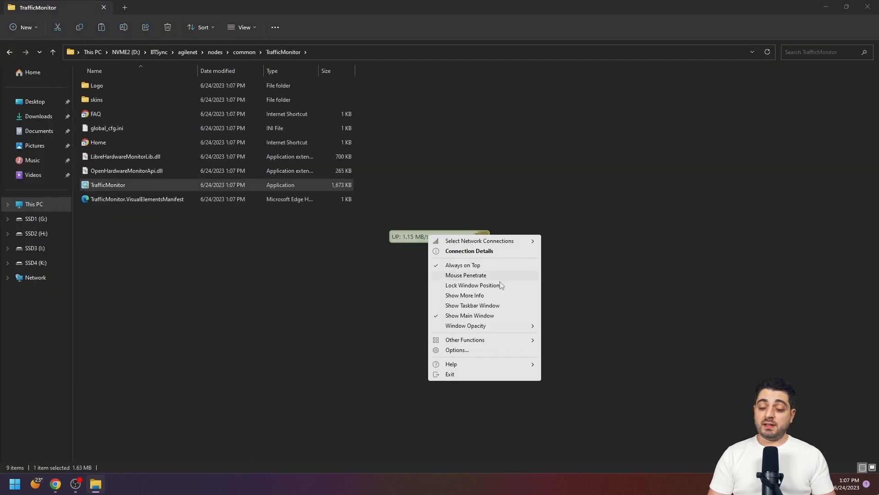
left_click(457, 349)
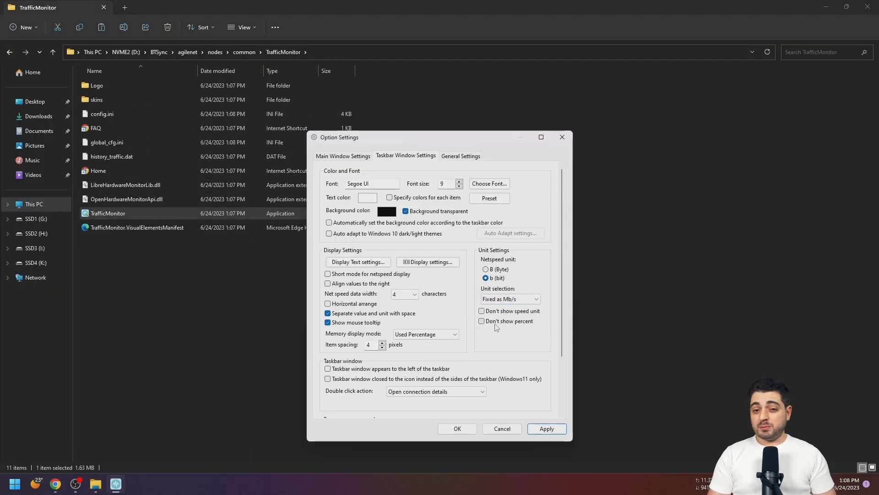
Step: Choose upload, download, CPU, memory and total speed as taskbar readings and confirm them
left_click(427, 262)
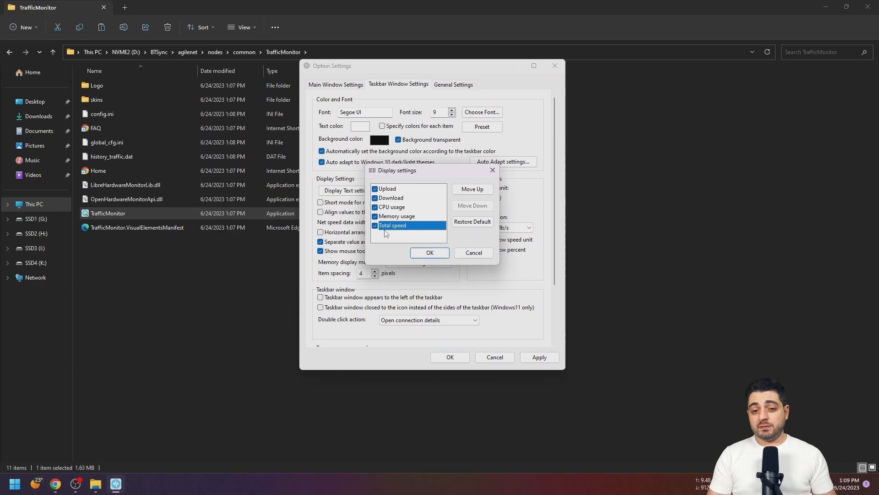
left_click(430, 253)
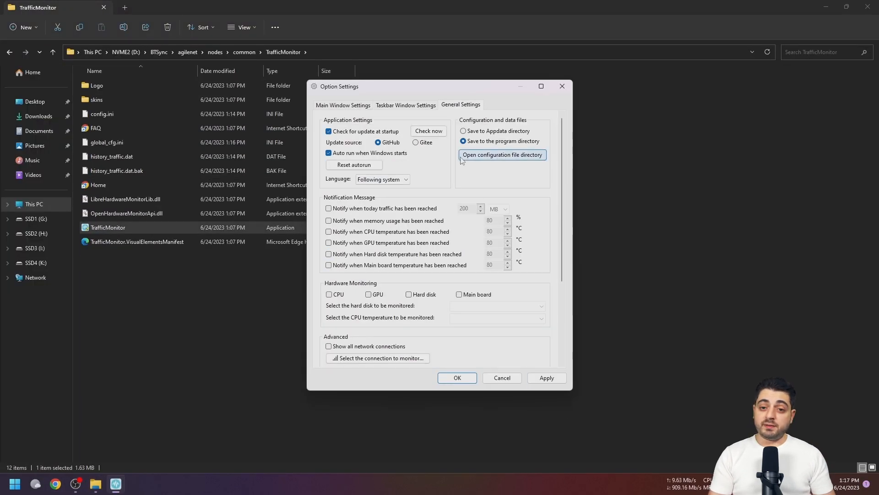
scroll("down", 3)
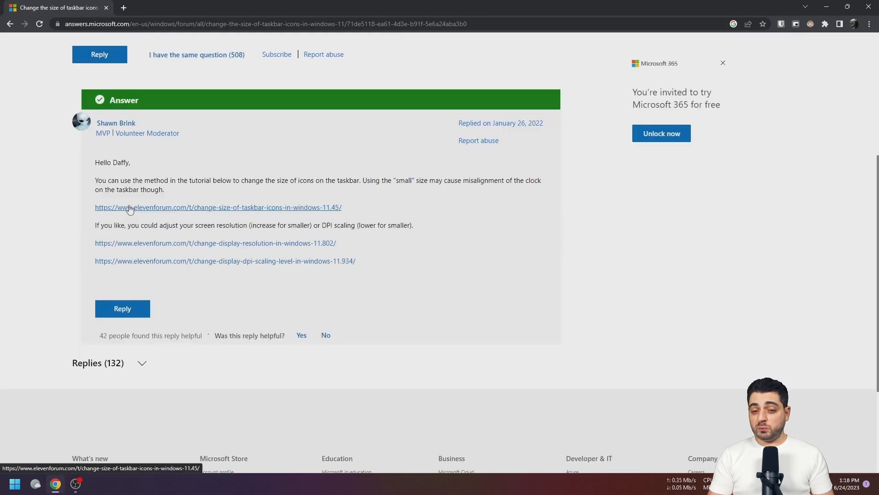
Step: Open the Eleven Forum taskbar icon size tutorial from the accepted answer
left_click(218, 207)
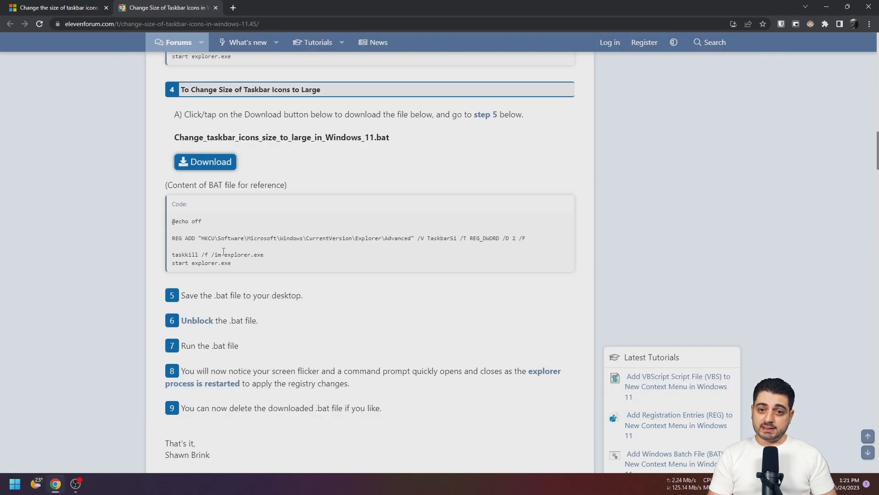
scroll("down", 3)
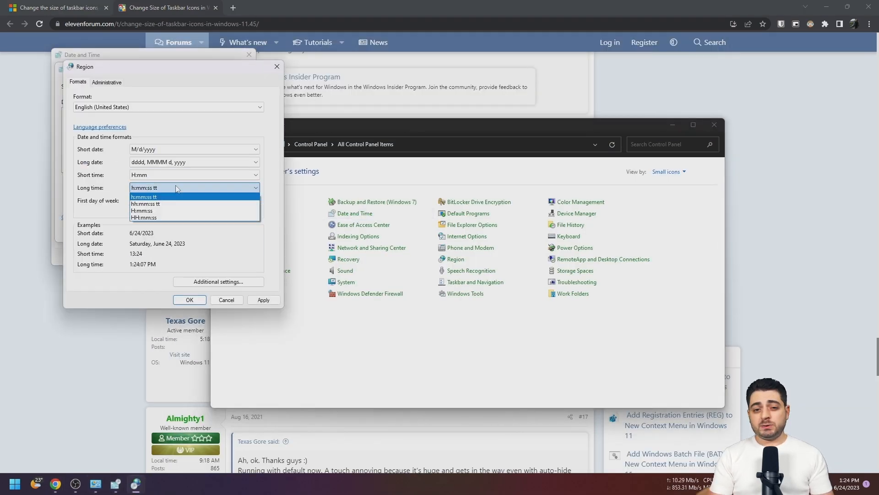
Step: Set the long time format to 24-hour HH:mm:ss and move to the date format options
left_click(194, 162)
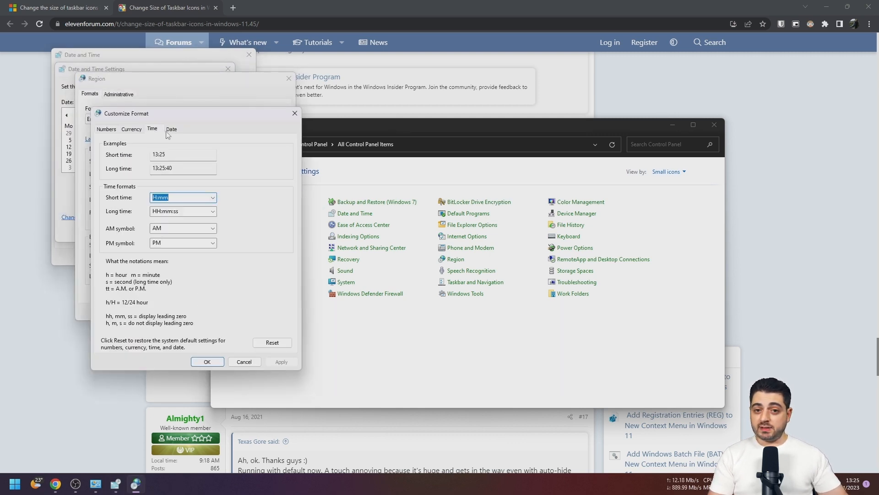
left_click(852, 482)
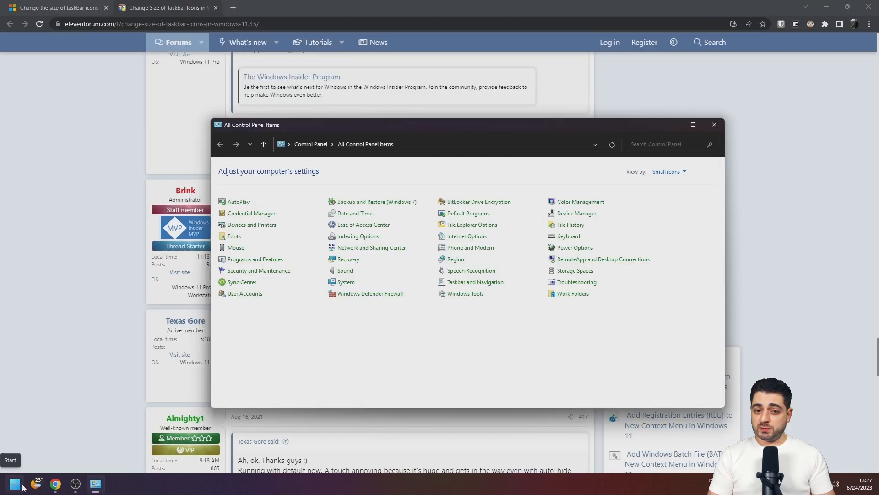
Step: Turn off recent and most-used items for Start, then review typing privacy, search indexing and Display pages
left_click(15, 483)
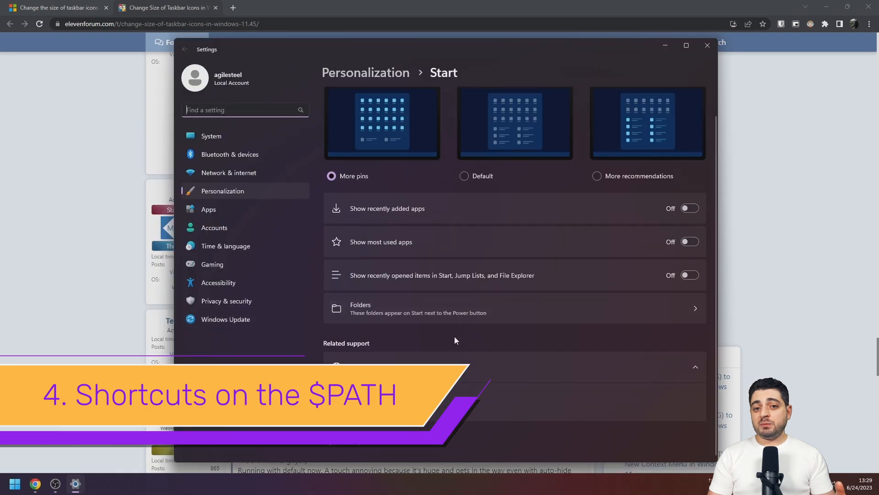
left_click(707, 45)
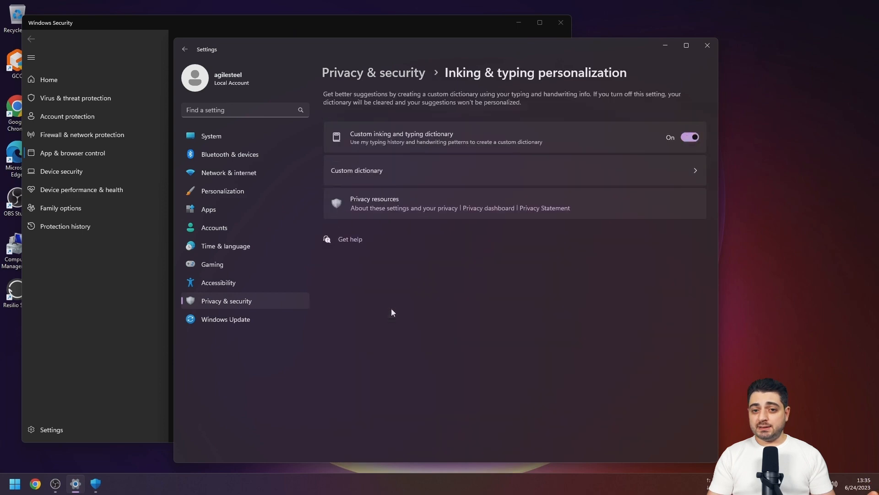
left_click(184, 49)
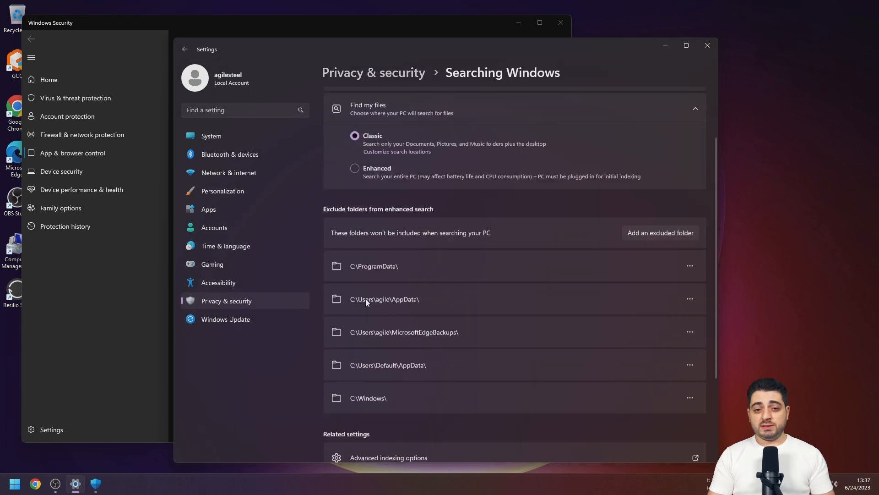
left_click(225, 319)
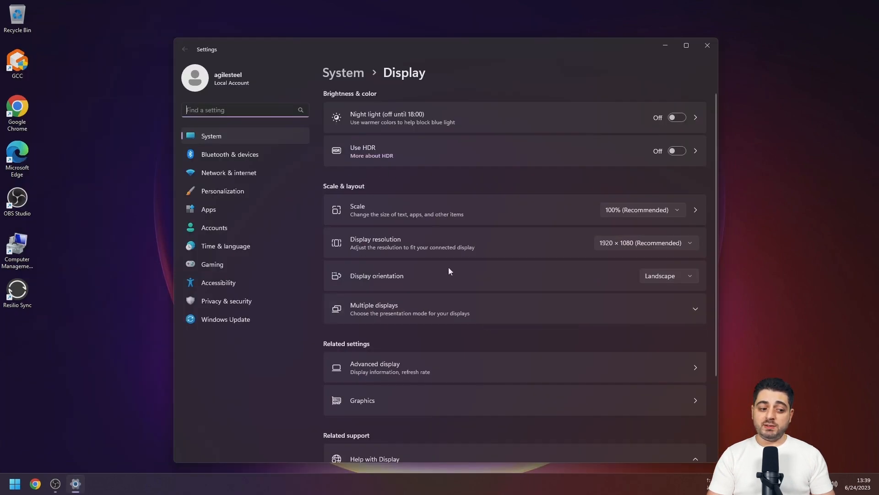
left_click(222, 191)
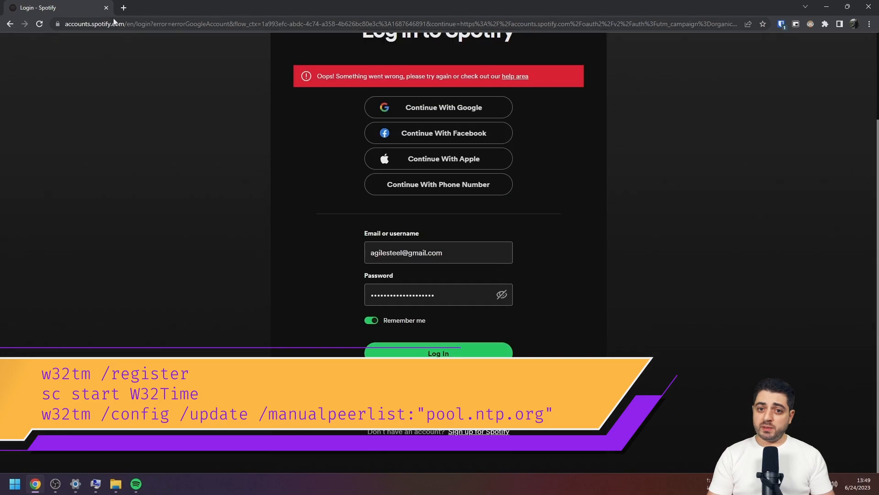
Step: Tick Zoom, Discord, Skype, 7-Zip, VLC, Winamp, Steam, GIMP, Greenshot and FileZilla on ninite.com for one installer
left_click(122, 9)
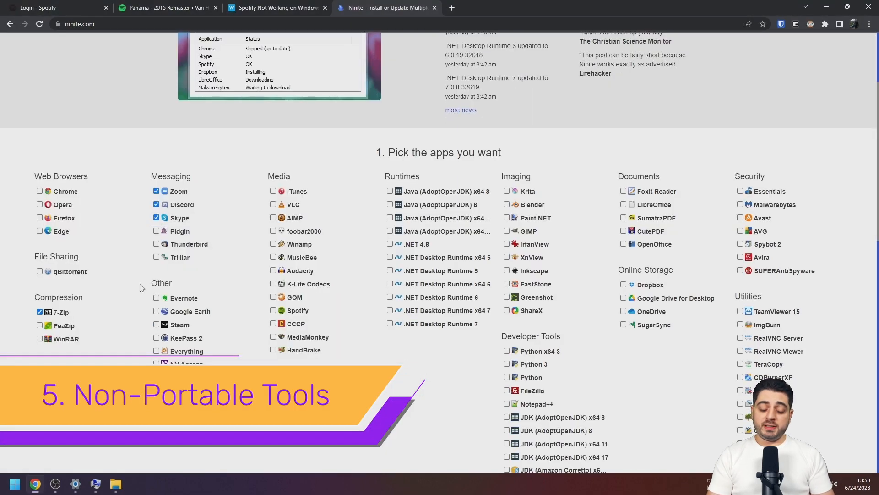
scroll("down", 3)
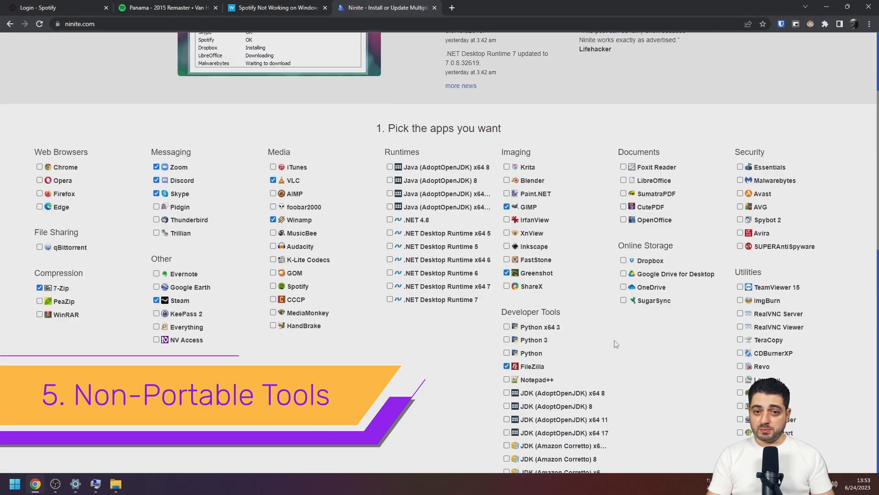
left_click(560, 7)
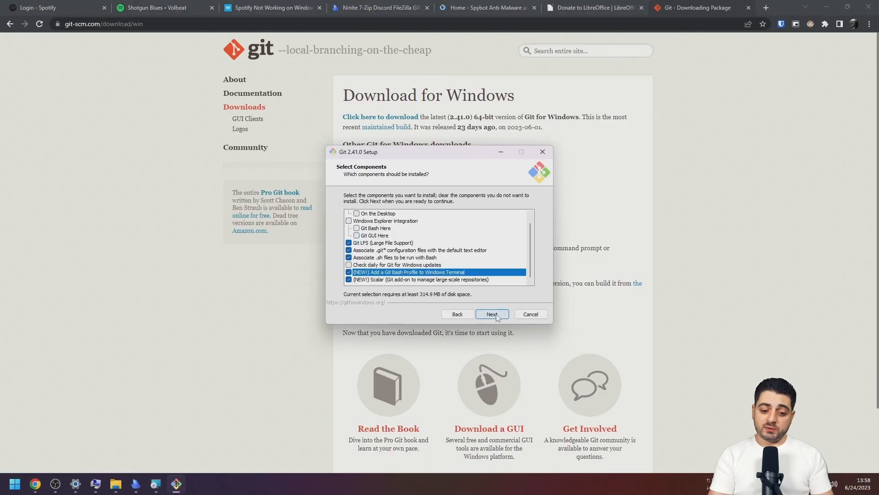
Step: Accept the Git components, keep OpenSSL for HTTPS and file system caching, then restart VS Code to apply its setting
left_click(492, 313)
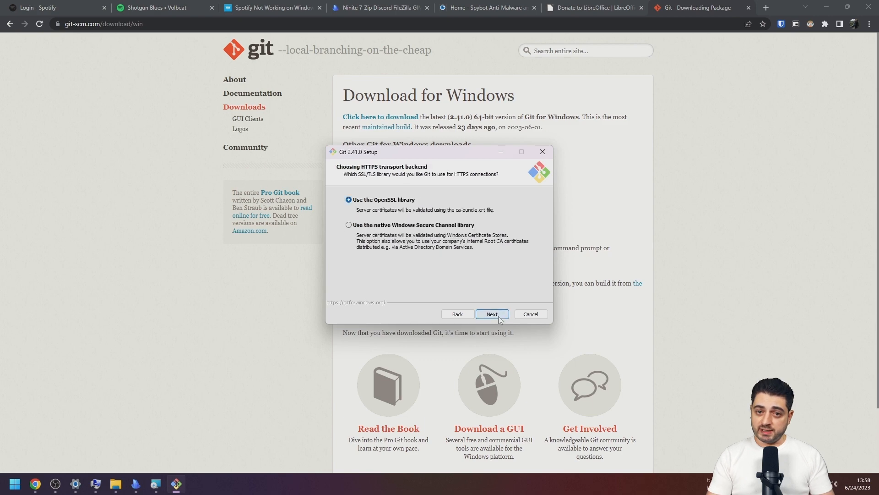
left_click(491, 313)
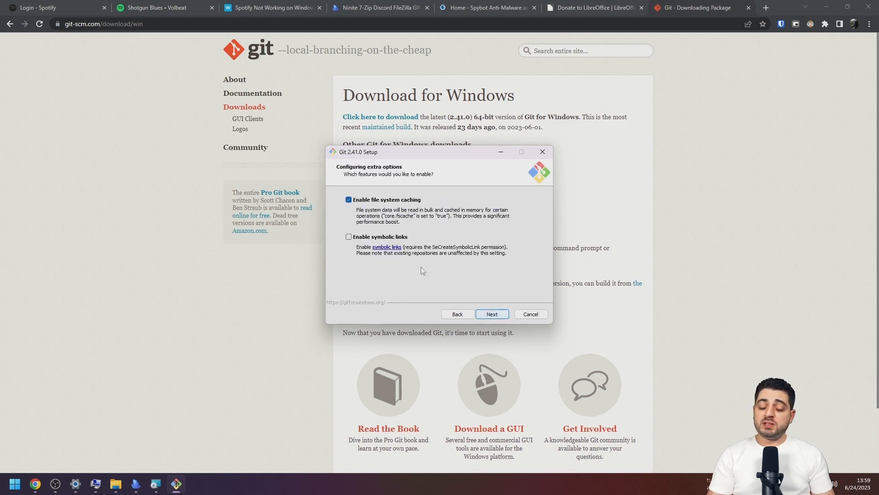
left_click(135, 487)
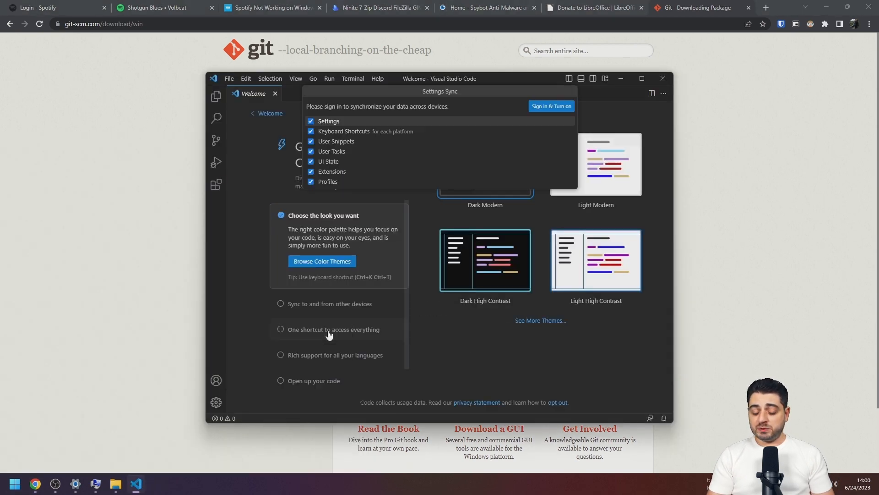
left_click(551, 106)
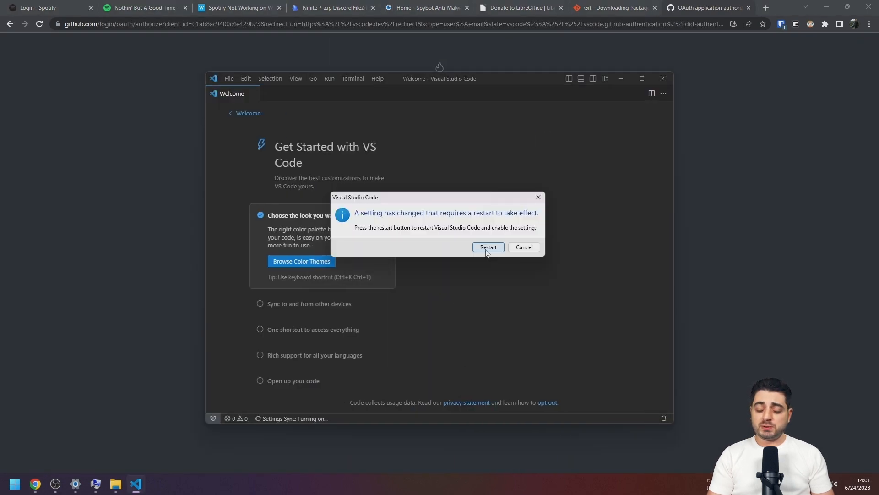
left_click(487, 246)
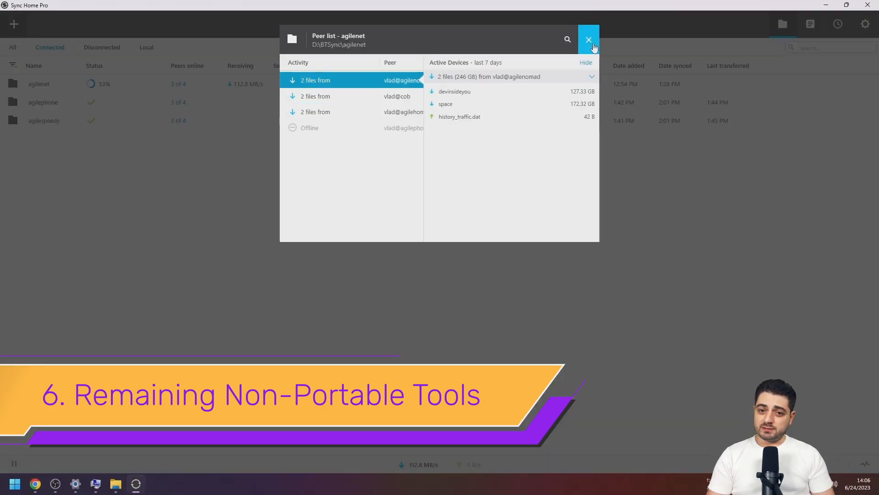
Step: Close the Resilio peer list and bring up Extract All for the FiraCode zip in Downloads
left_click(588, 39)
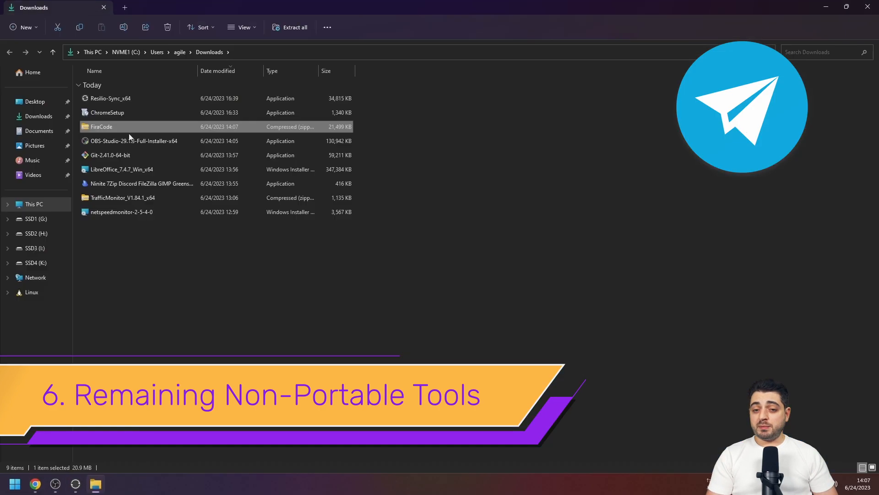
right_click(102, 127)
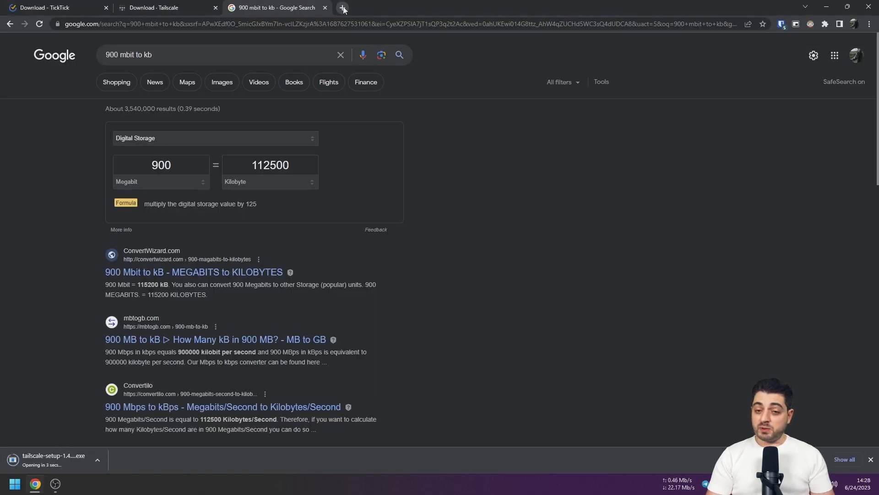
Step: Download Core Temp and GPU Temp, run the GPU Temp installer and enable both as taskbar tray icons
left_click(342, 9)
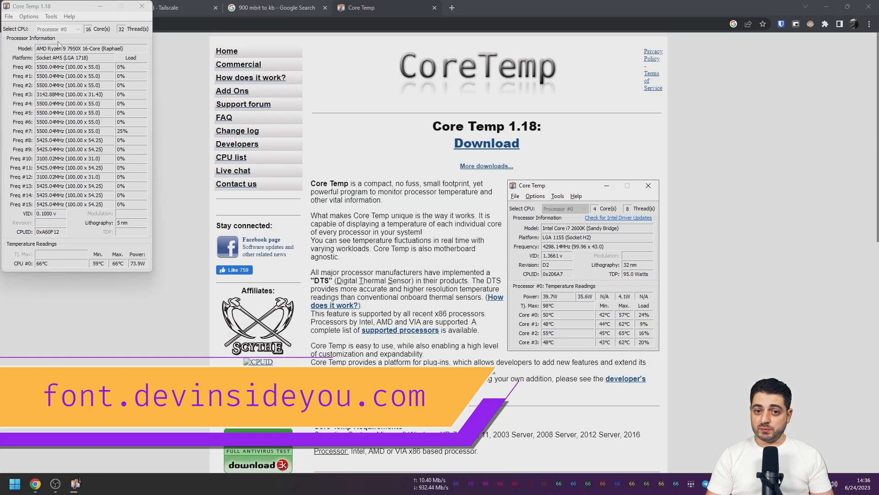
left_click(29, 16)
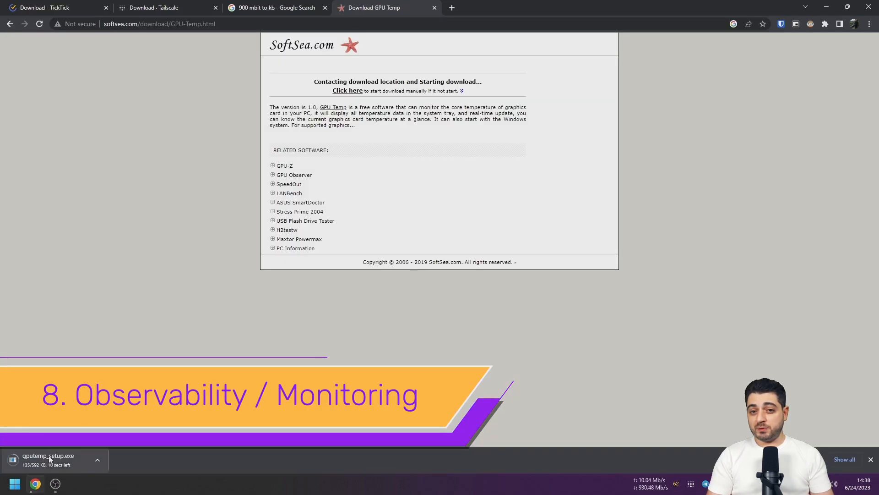
left_click(383, 184)
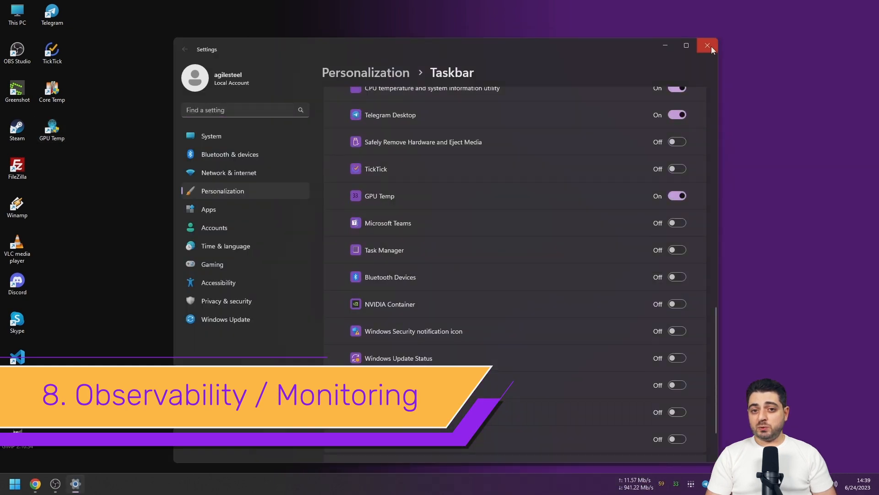
left_click(707, 46)
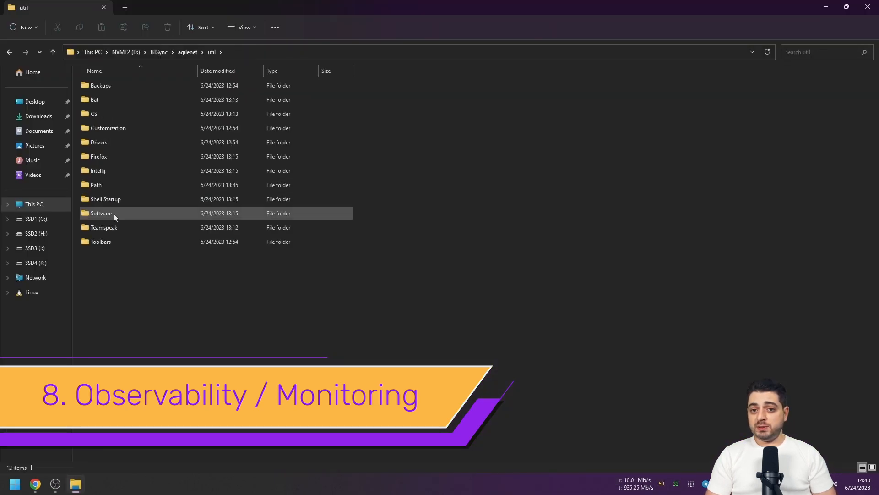